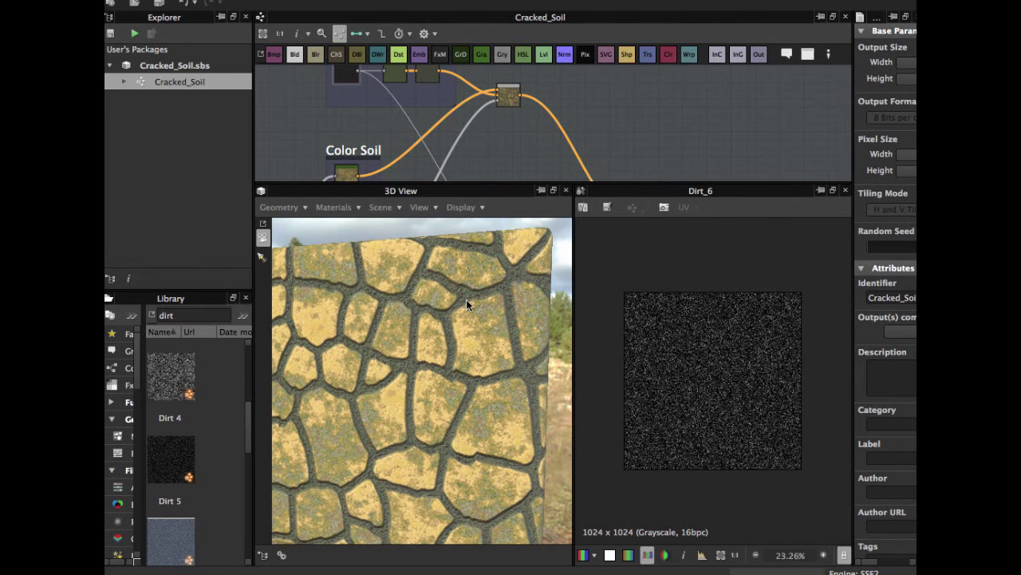
Pan the graph to the Tile Random, Distance and Edge Detect crack-shape nodes
left_click_drag(466, 305, 479, 317)
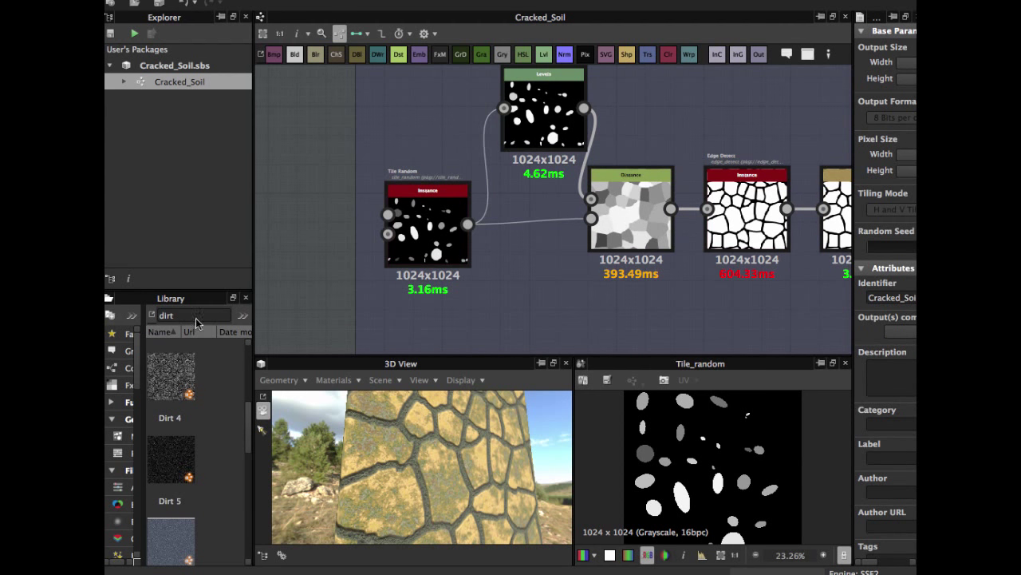
Search the Library for 'tile' and locate the Tile Random node to add to the graph
left_click(192, 314)
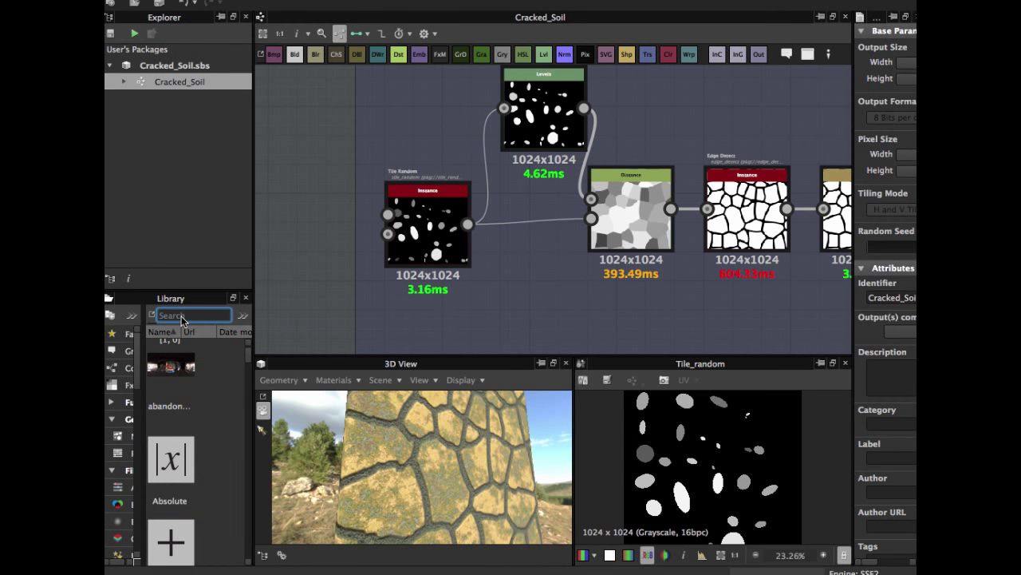
type("tile")
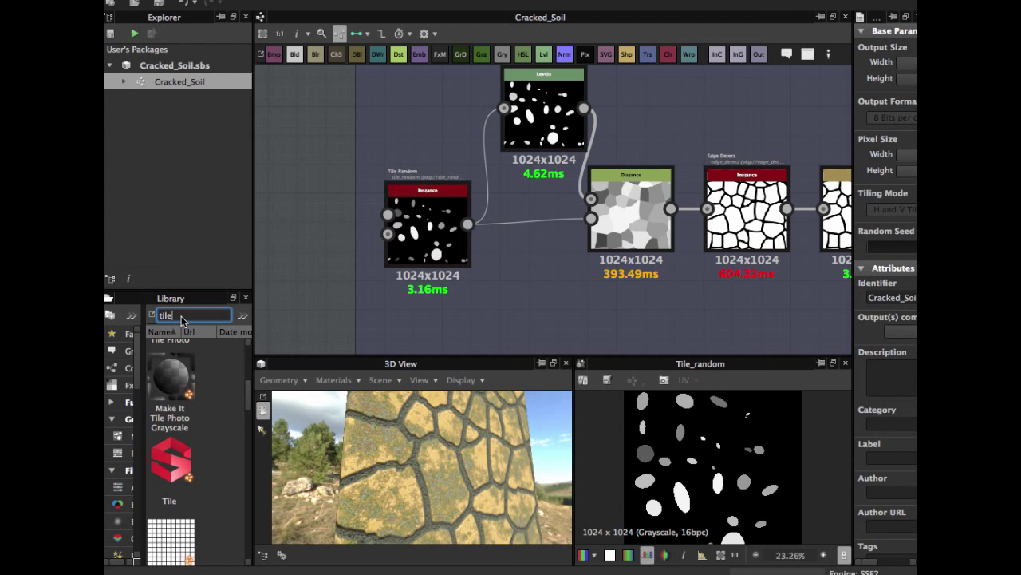
scroll("down", 3)
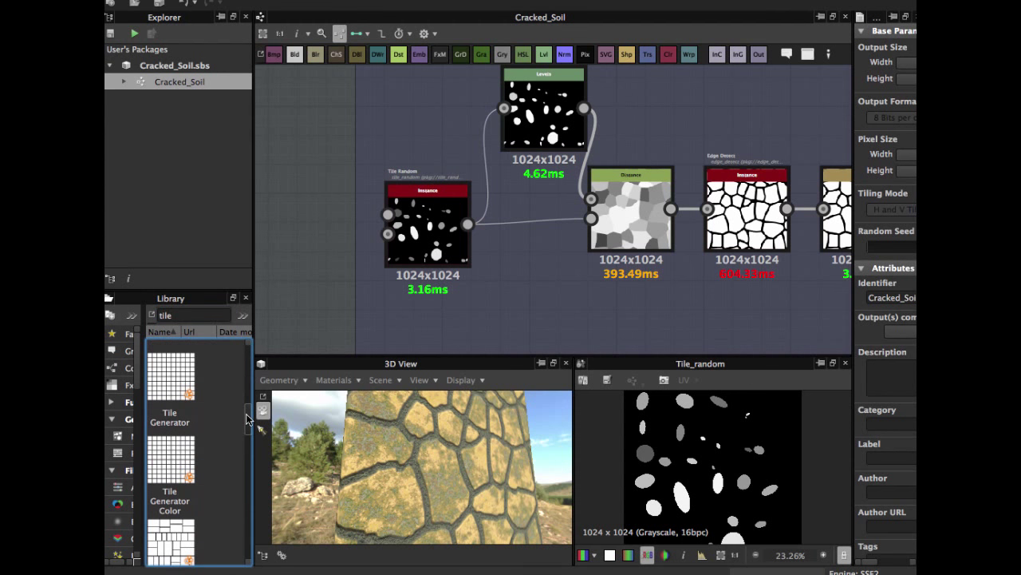
scroll("down", 3)
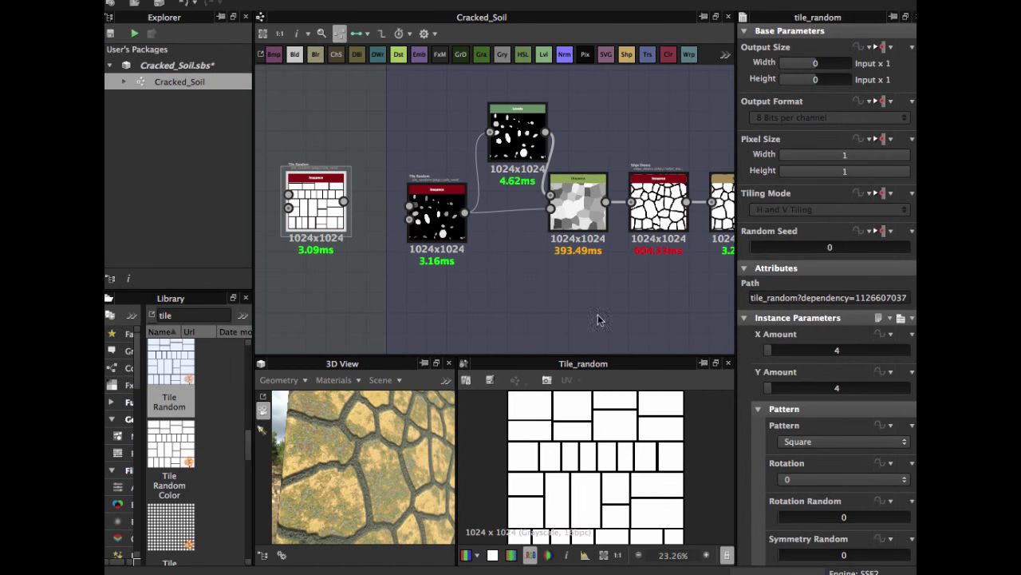
Set the Tile Random pattern to Disc with randomized scale, rotation 0.99 and offset 1
scroll("down", 3)
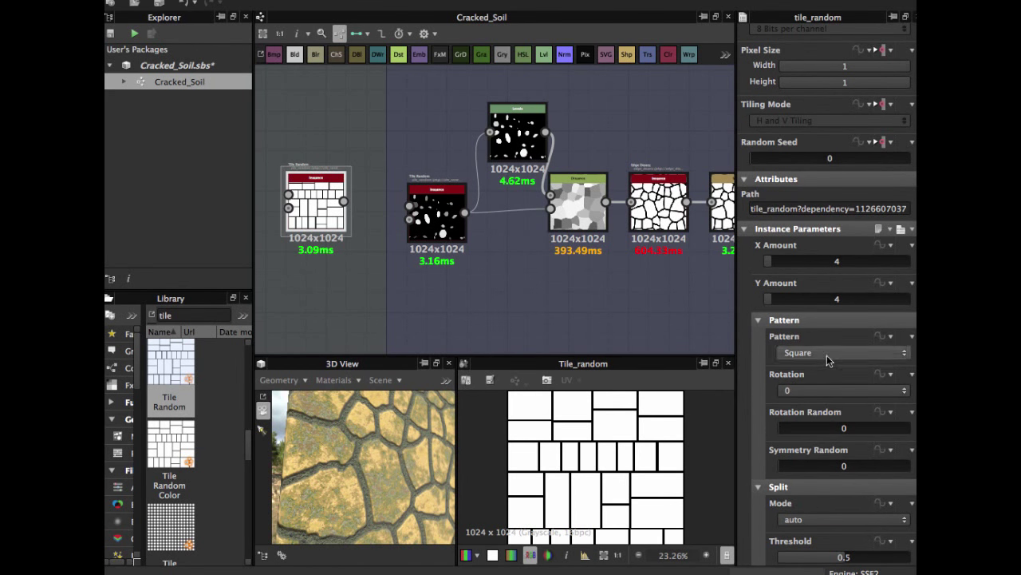
left_click(839, 352)
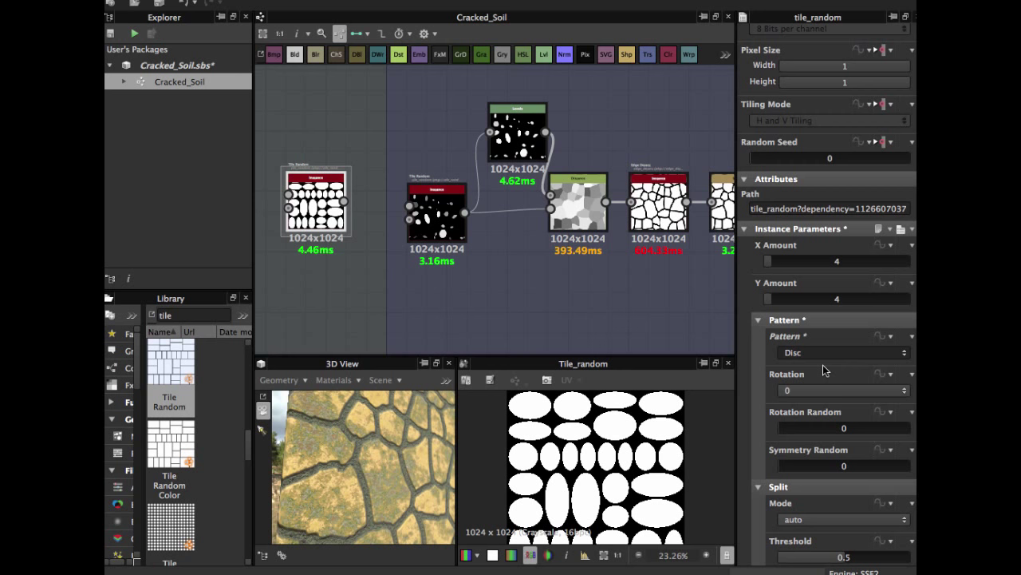
scroll("down", 3)
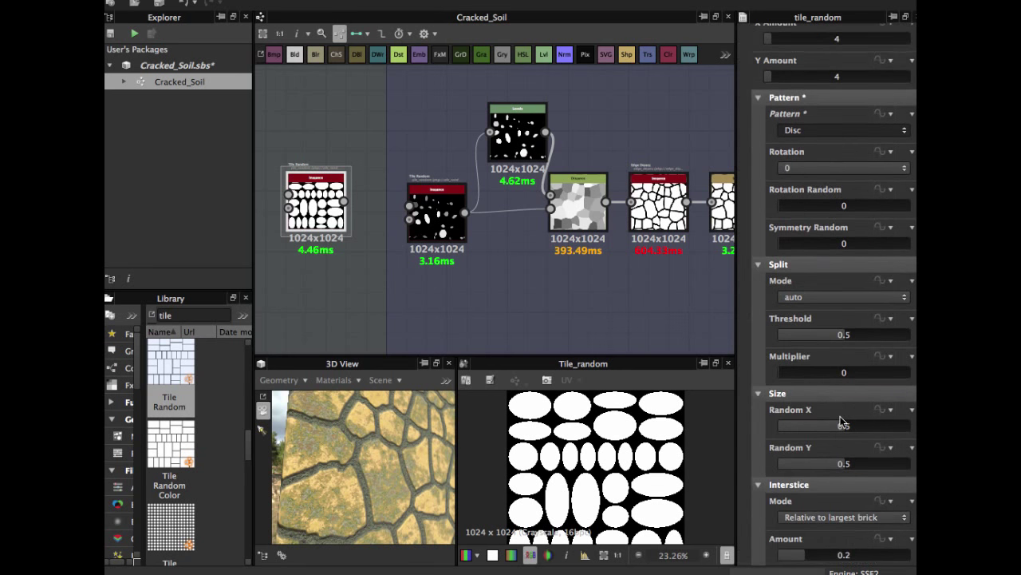
scroll("down", 3)
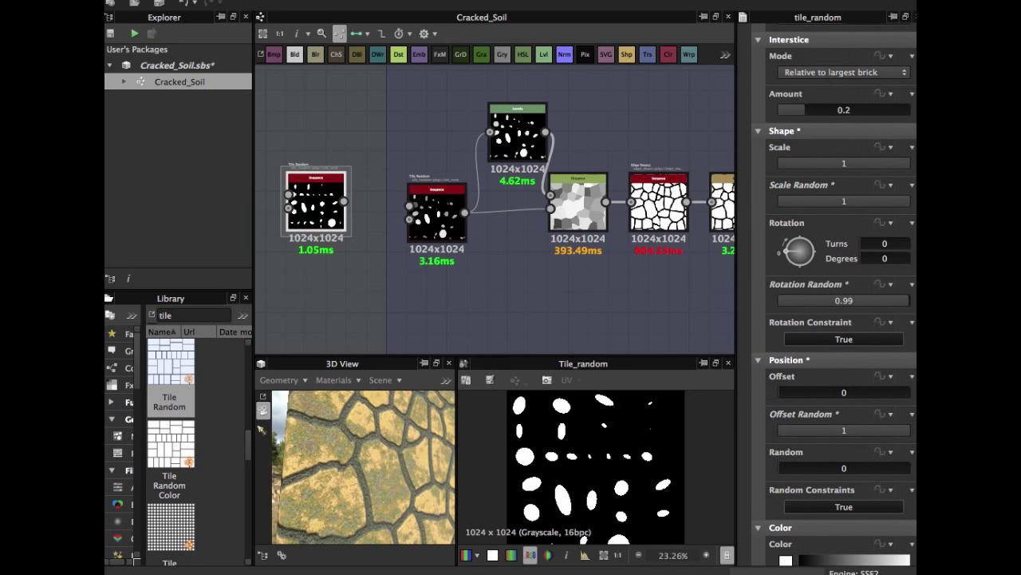
scroll("down", 3)
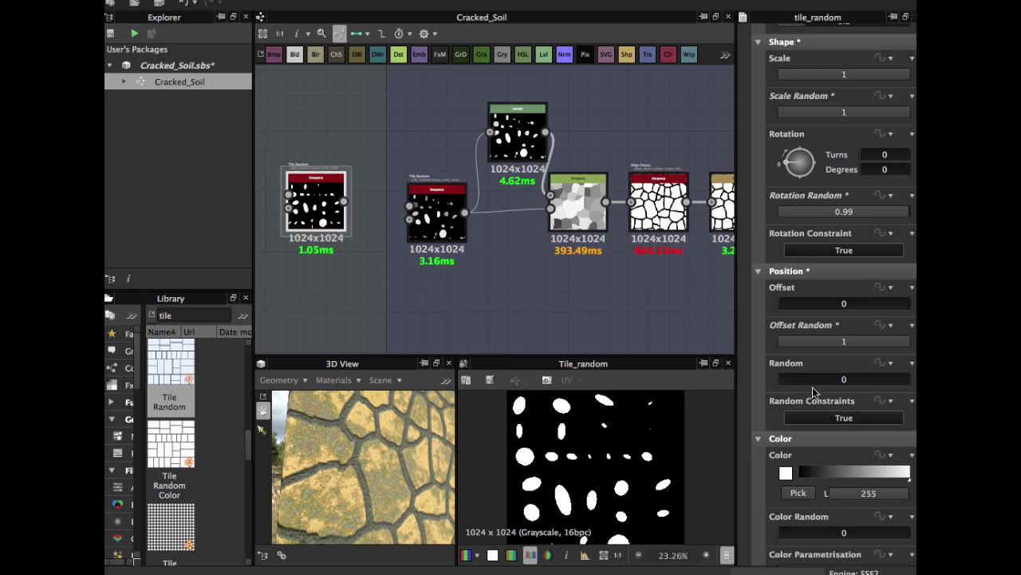
left_click_drag(842, 379, 843, 367)
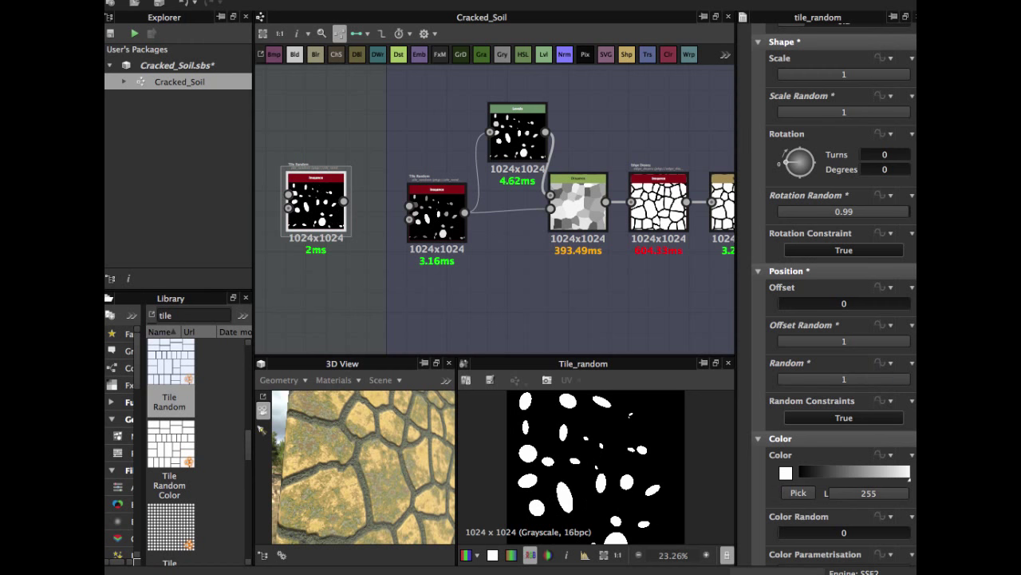
scroll("down", 3)
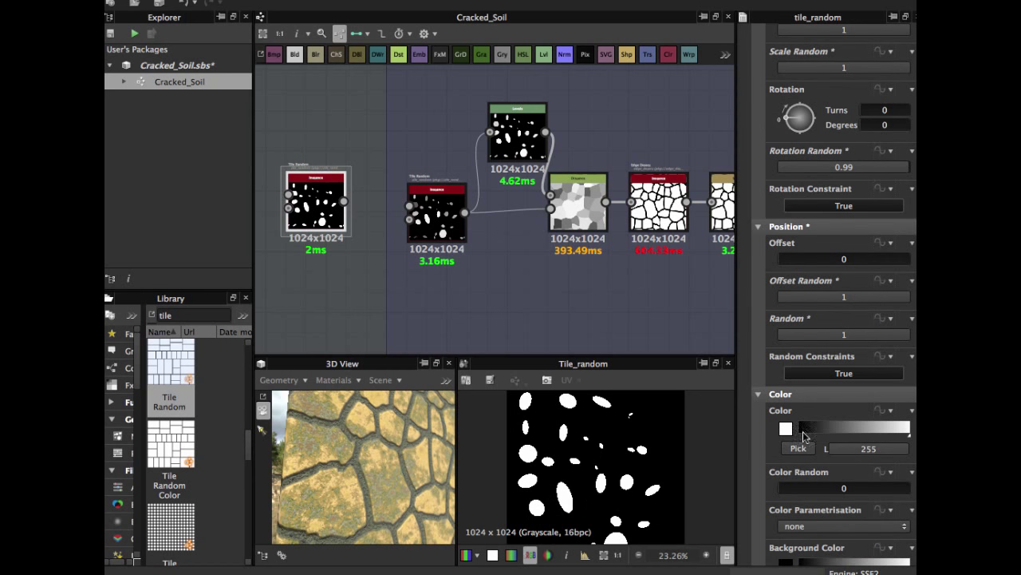
scroll("down", 3)
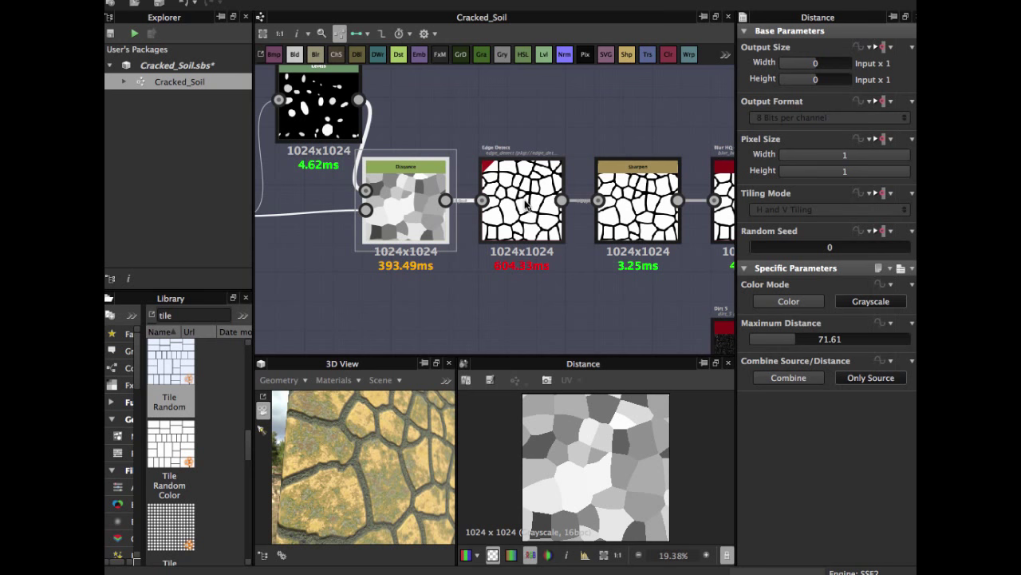
Select the Edge Detect node to lower its Edge Width from 3.6 to 2.4
left_click(520, 199)
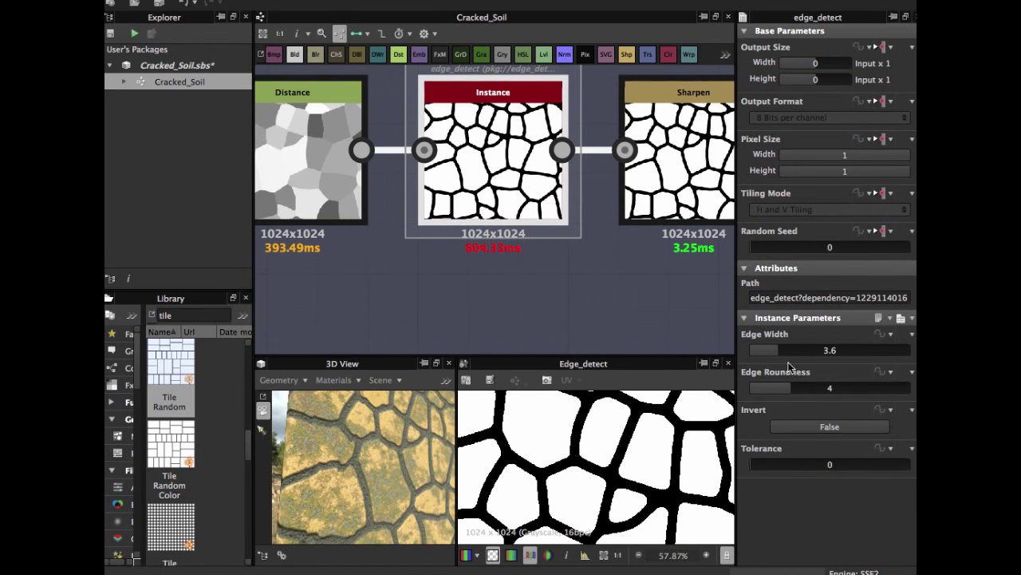
mouse_move(779, 355)
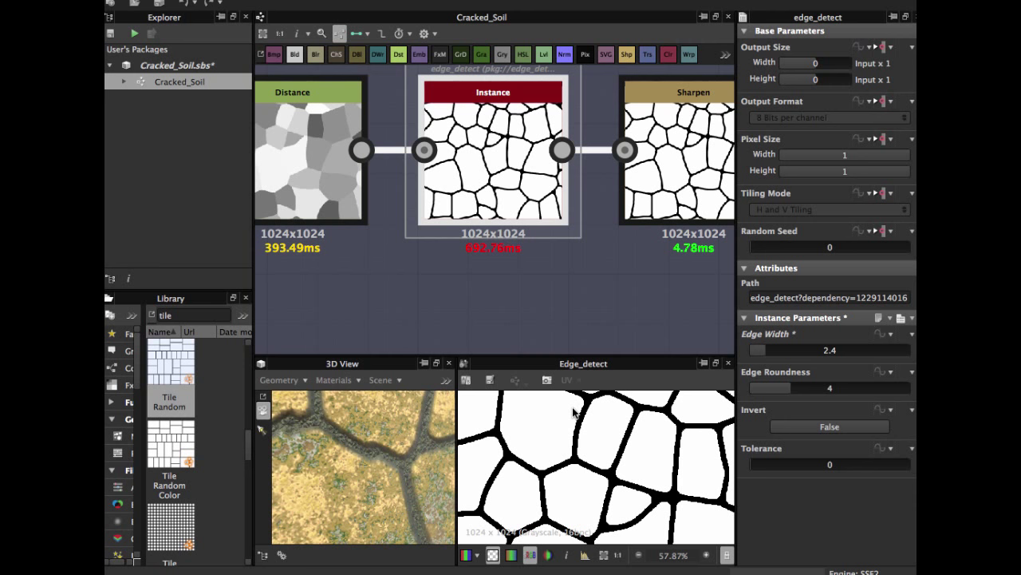
mouse_move(790, 393)
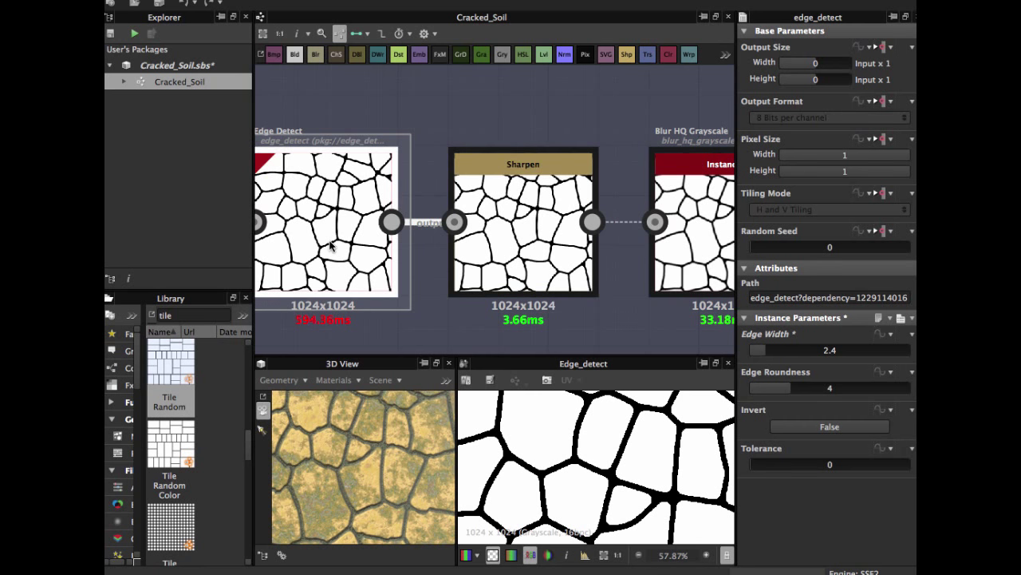
mouse_move(528, 232)
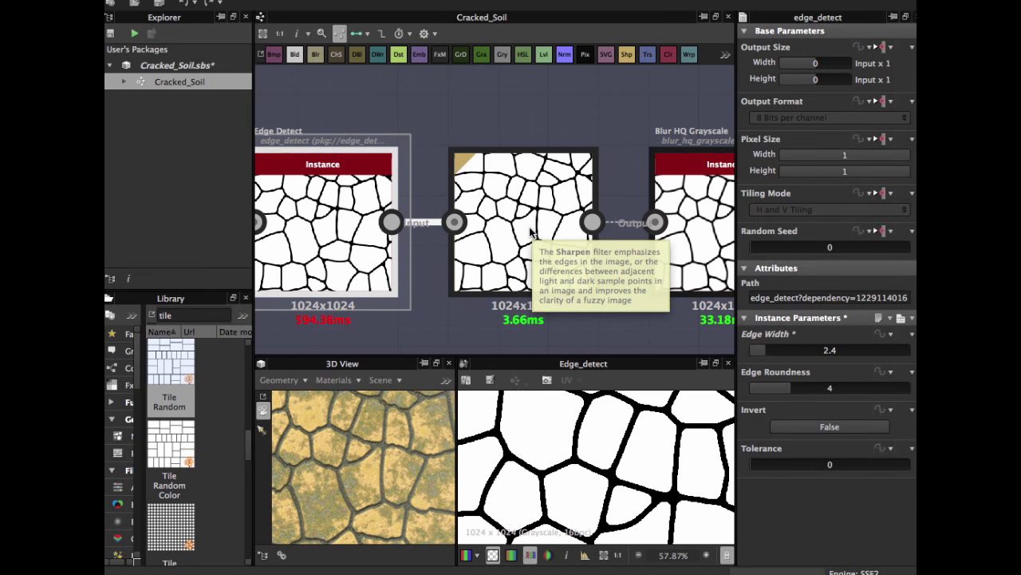
Review the Sharpen node at intensity 1.24 and the Blur HQ Grayscale step after it
left_click(523, 224)
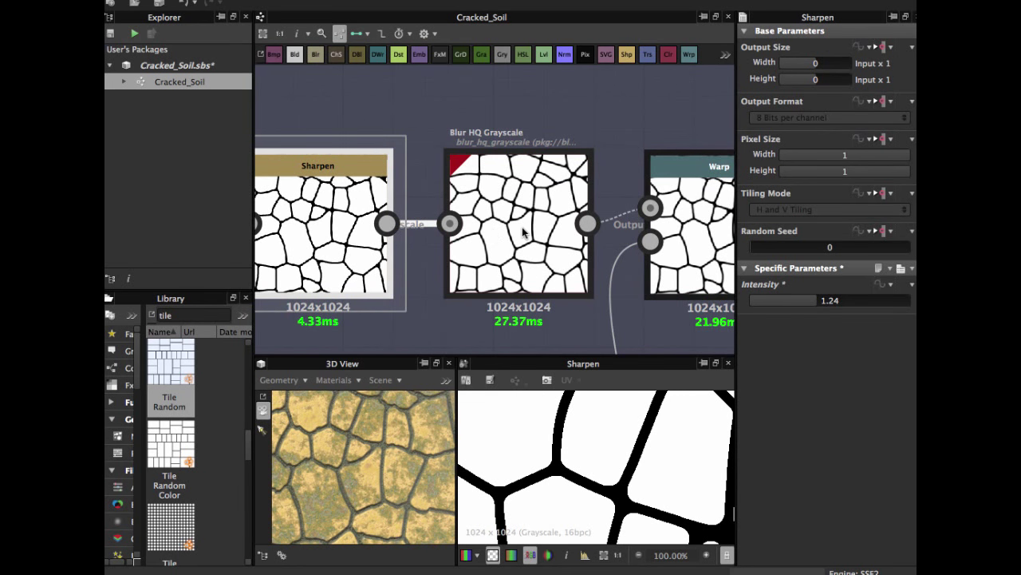
left_click(519, 164)
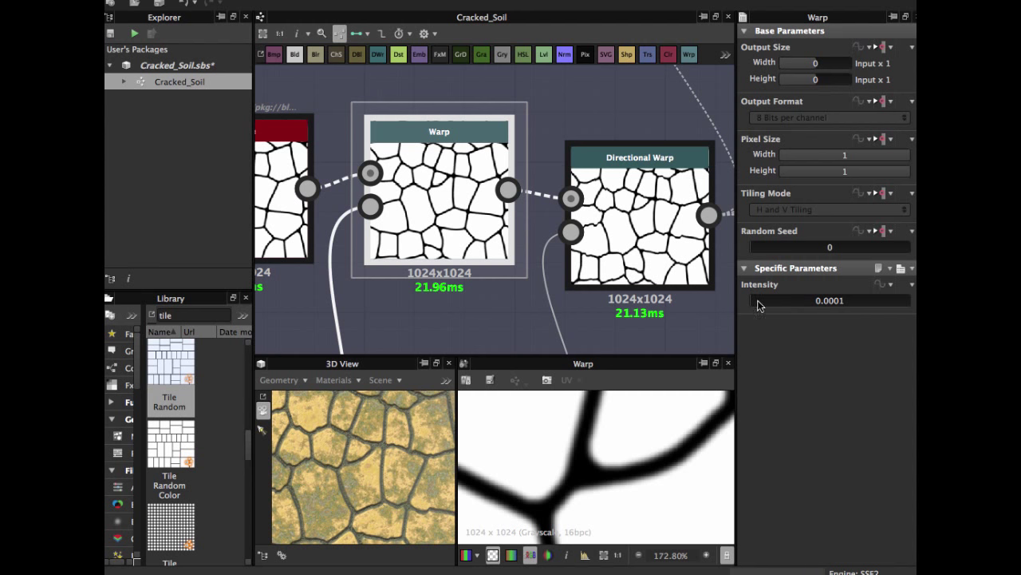
mouse_move(756, 307)
type("0.05")
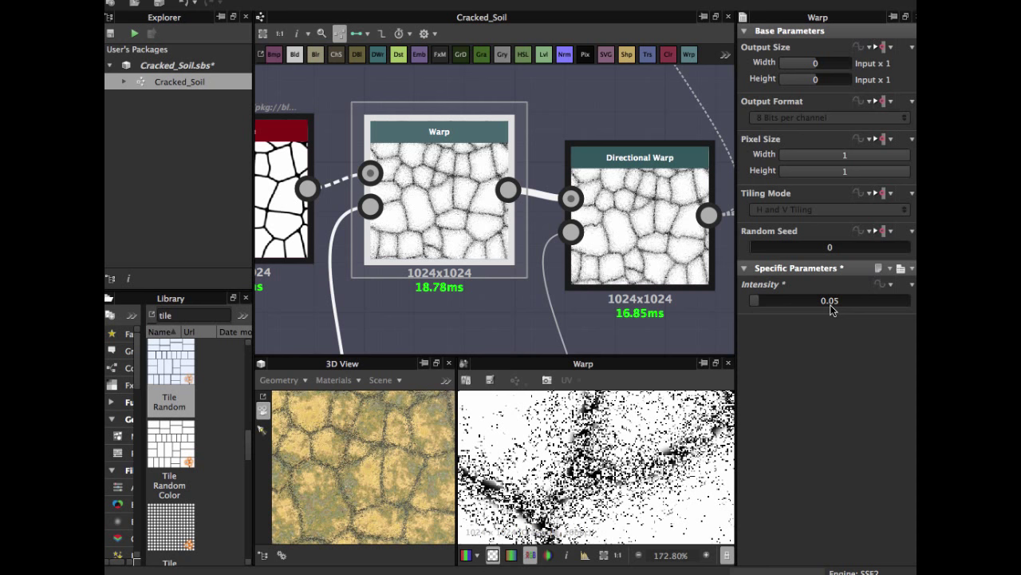
Test a strong 0.05 warp, then set the Warp node intensity to 0.0005
left_click_drag(830, 300, 765, 300)
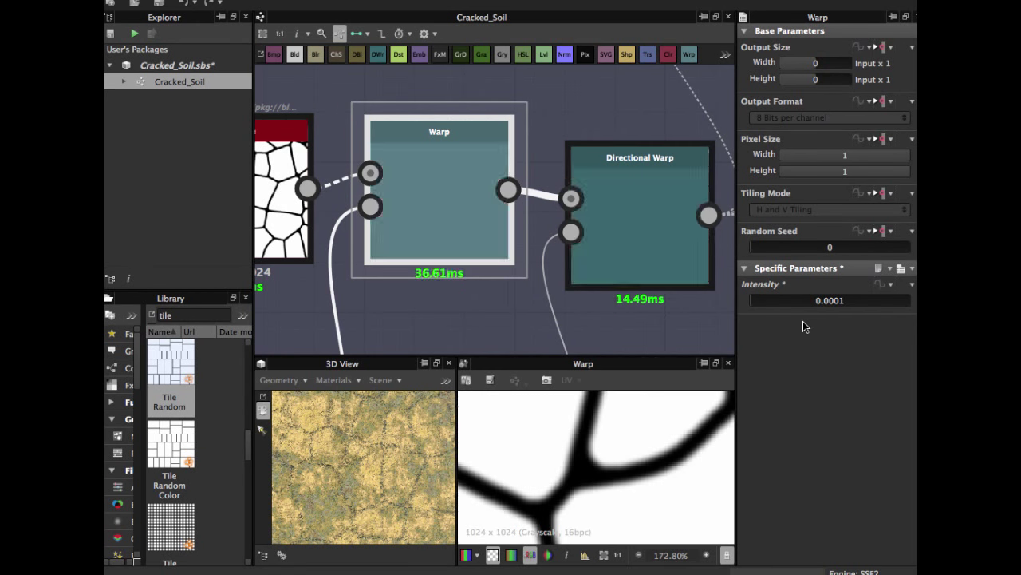
left_click(830, 300)
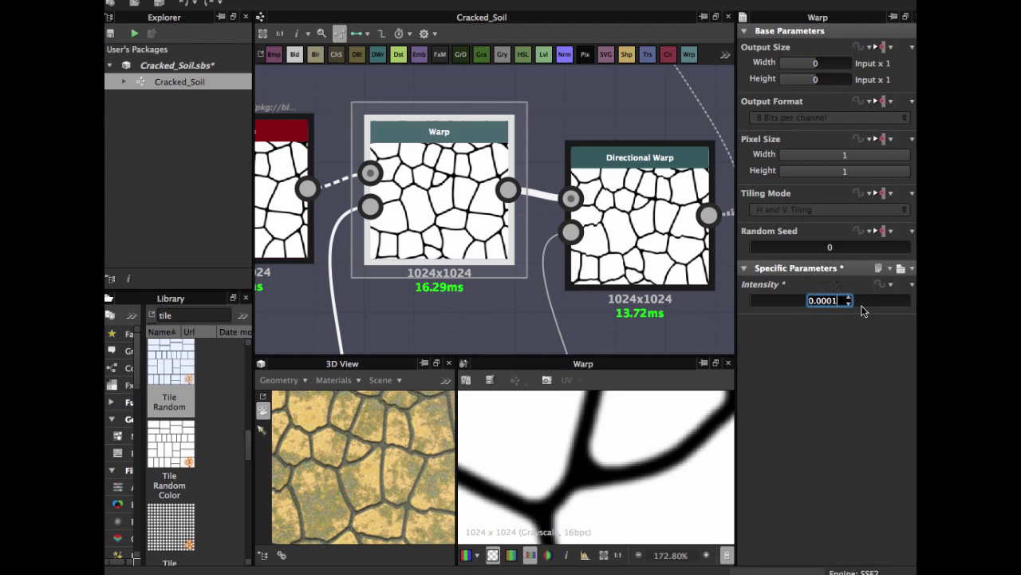
type("0.0005")
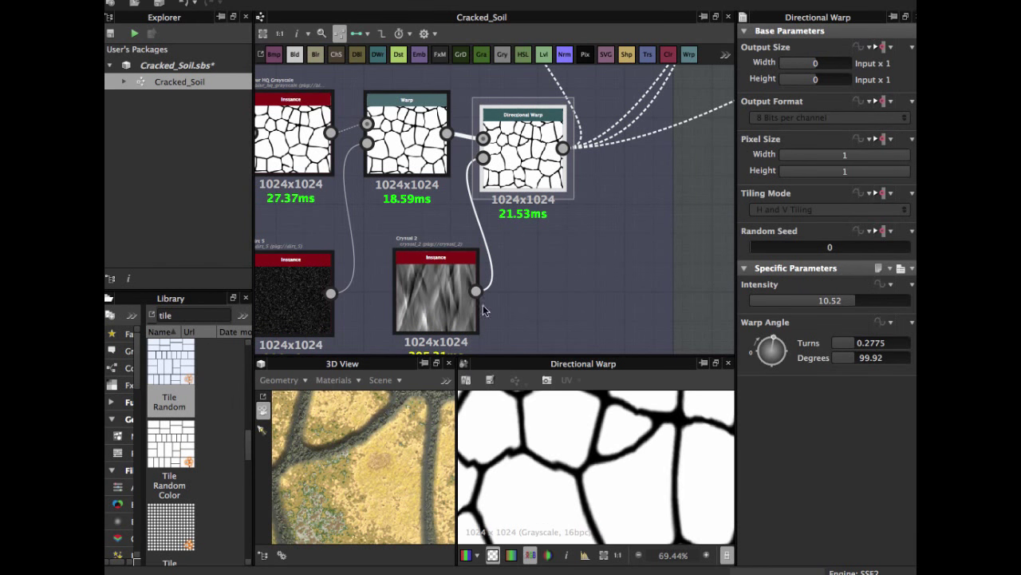
mouse_move(588, 291)
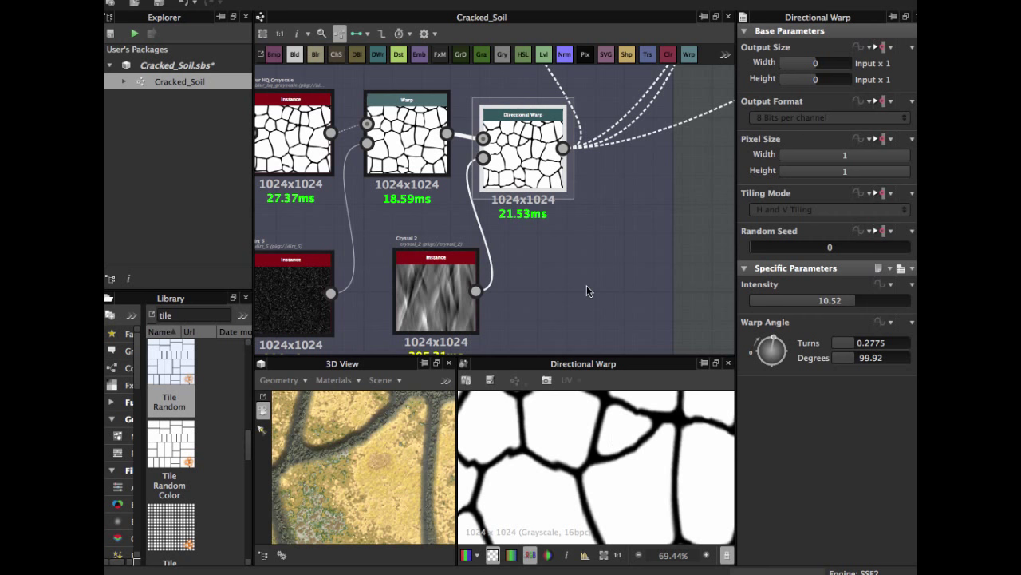
Set the Directional Warp on the cracks to about -65 degrees and intensity 3.57
left_click(435, 296)
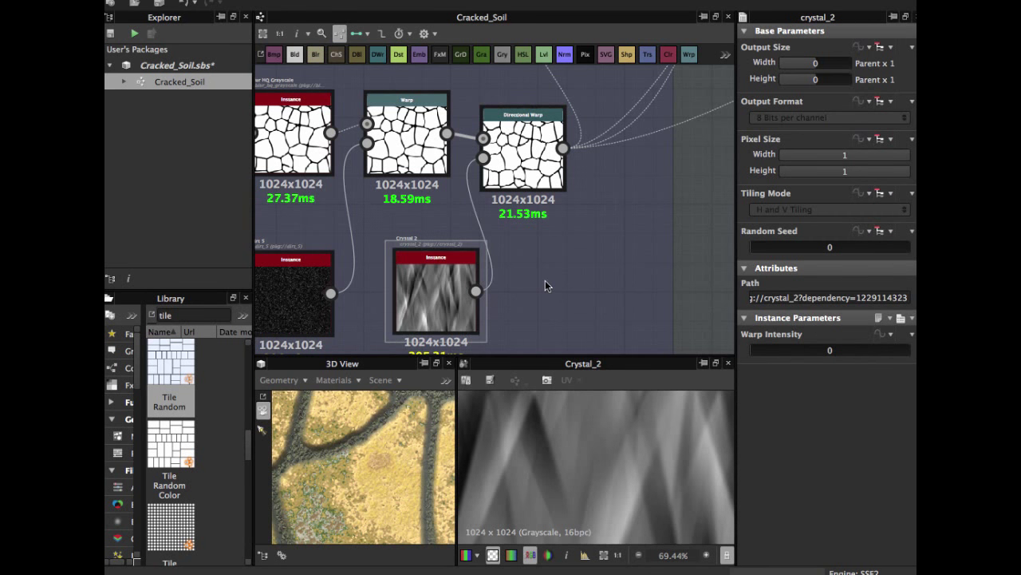
scroll("down", 3)
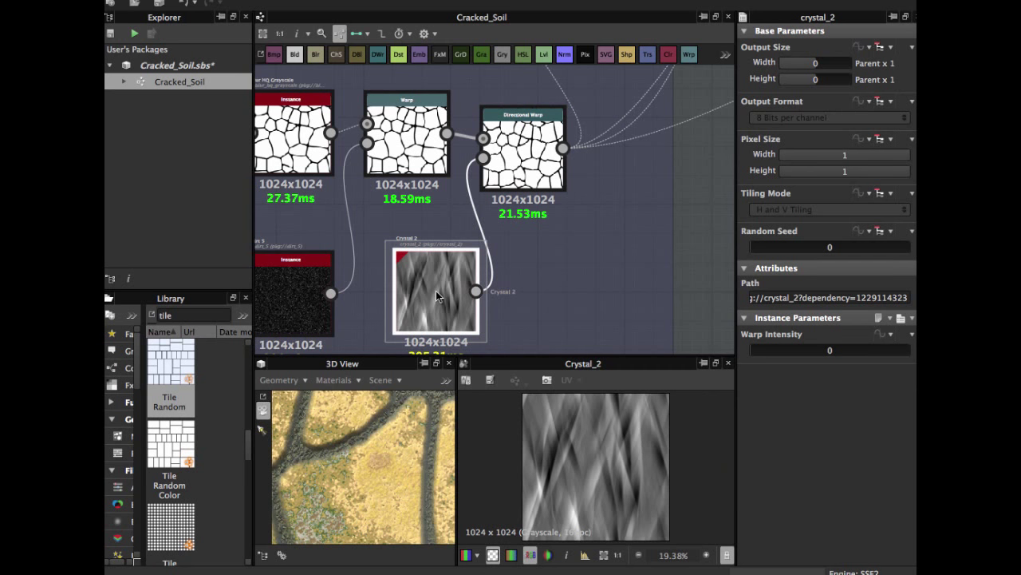
left_click(523, 136)
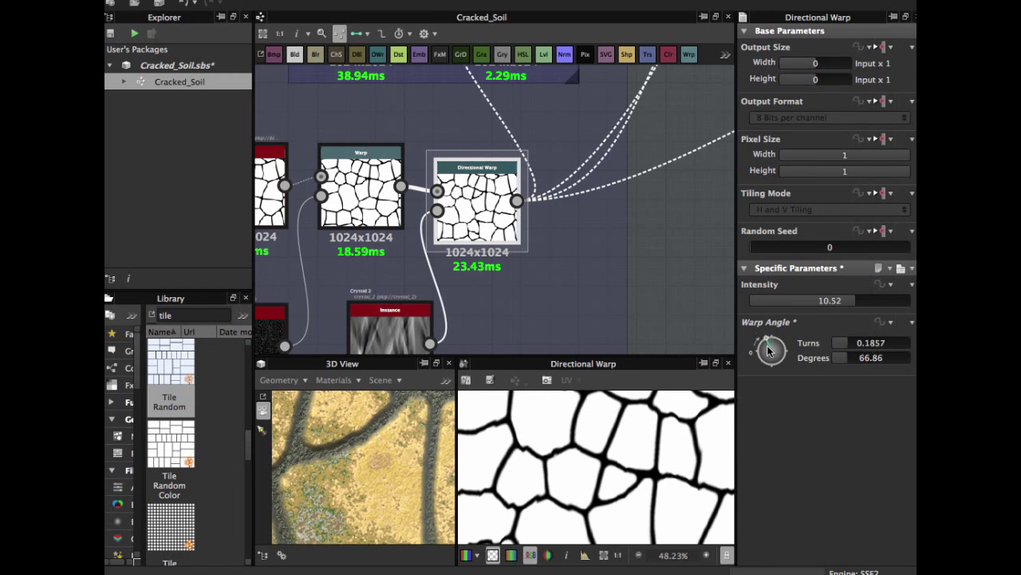
left_click_drag(776, 343, 769, 361)
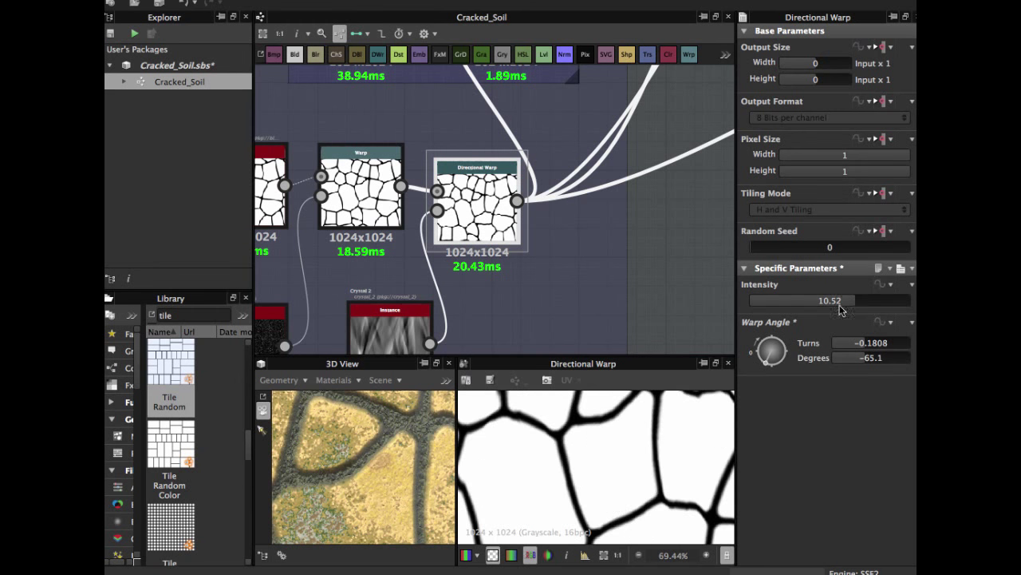
mouse_move(833, 307)
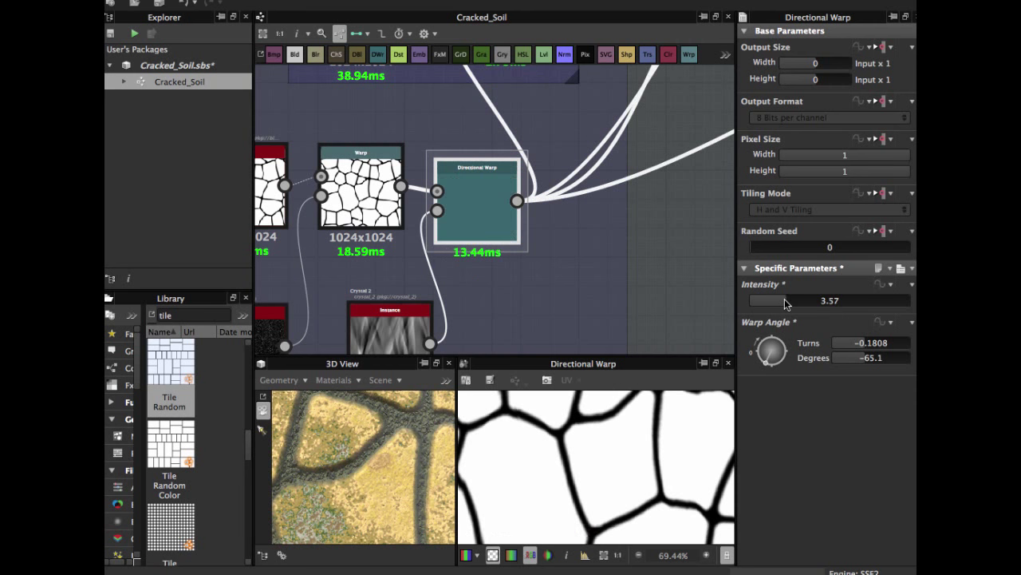
left_click_drag(785, 300, 910, 300)
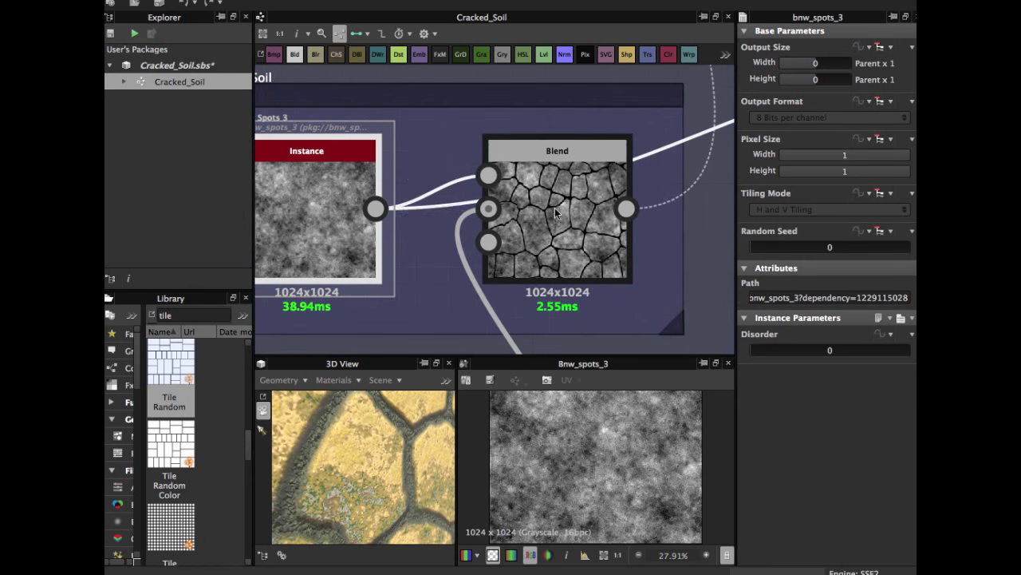
Inspect the spots-and-cracks blend and the Color Soil Gradient Map before adding a new gradient map
left_click(556, 150)
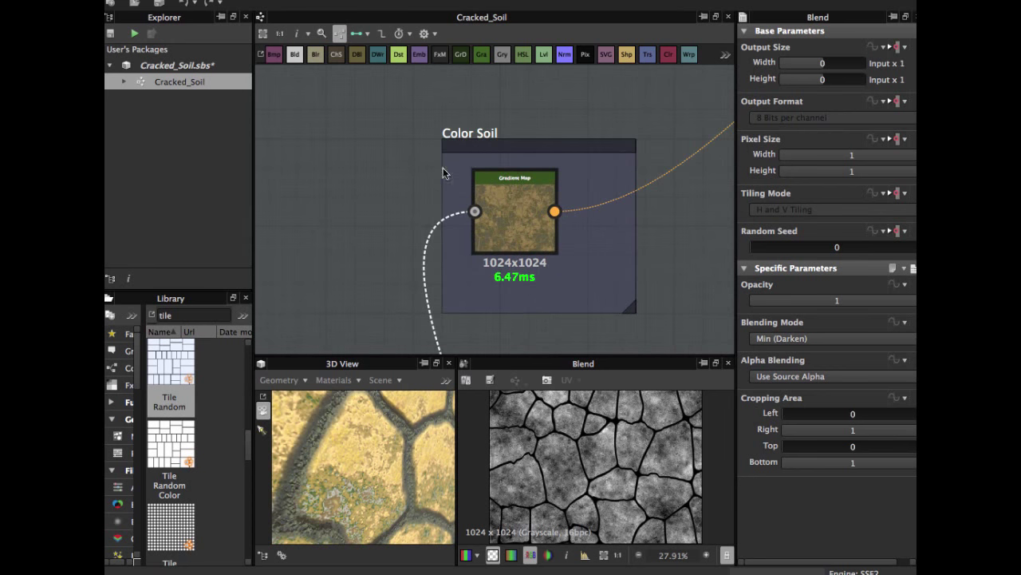
left_click(517, 211)
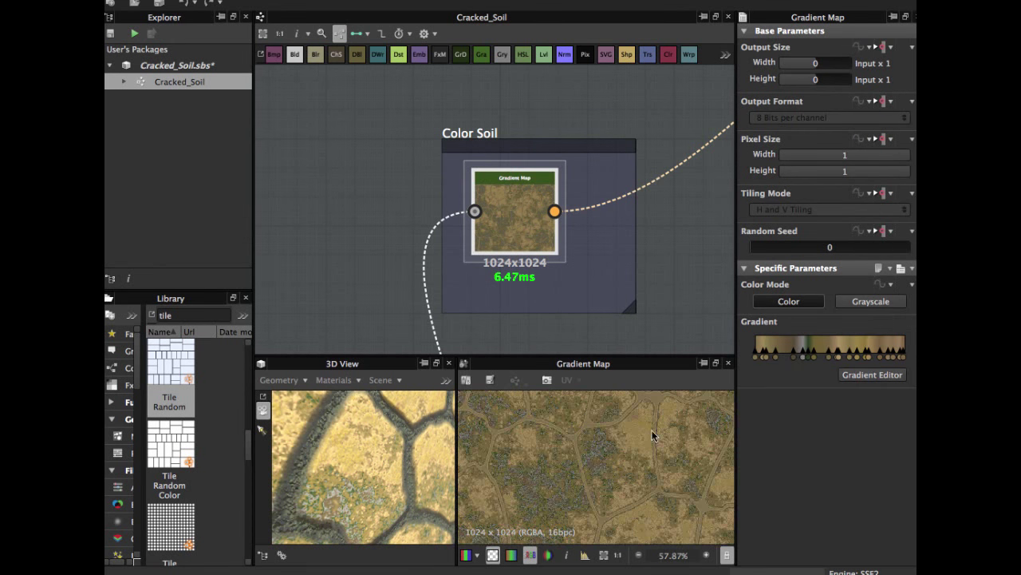
left_click(871, 373)
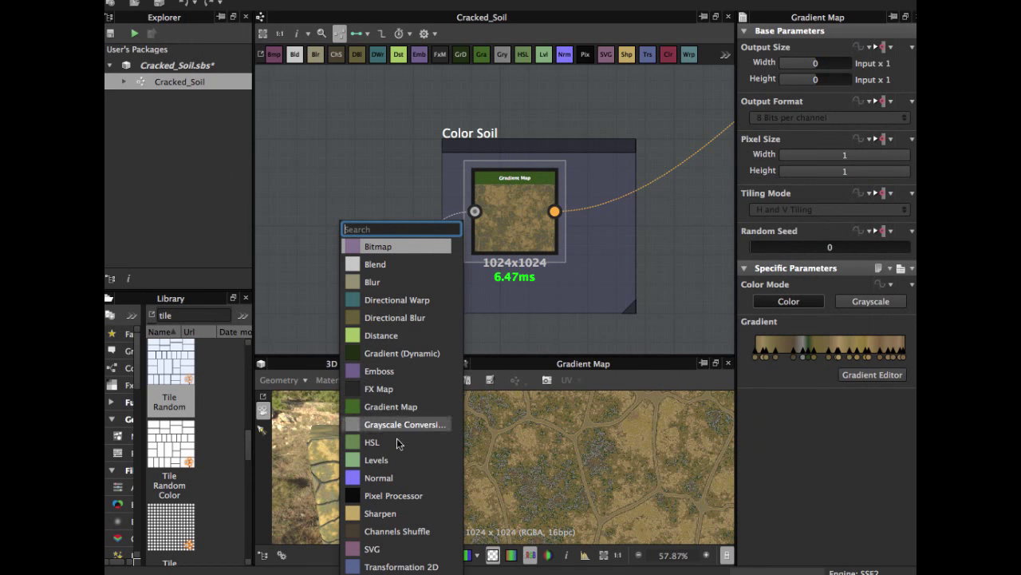
mouse_move(397, 415)
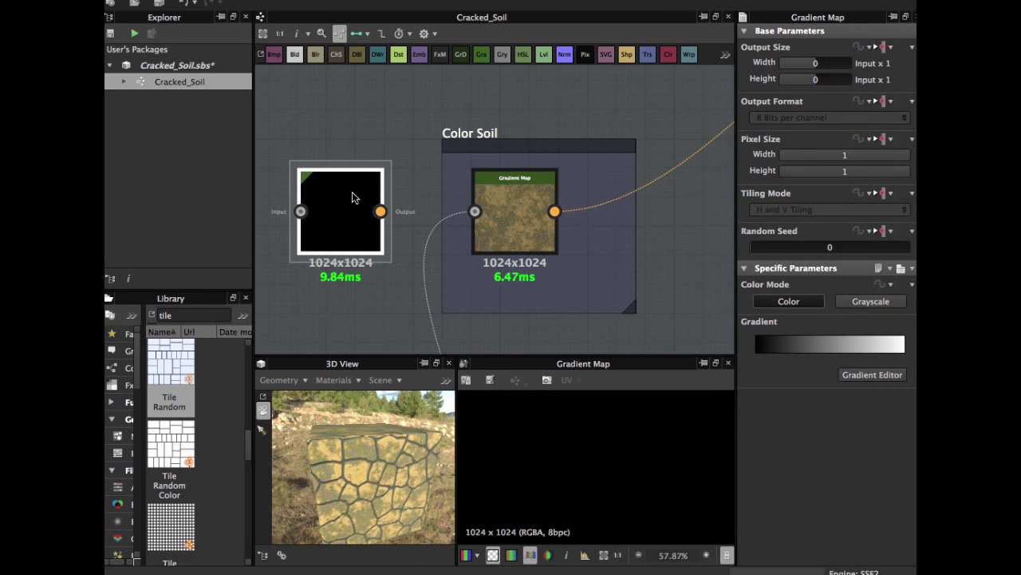
Copy the Color Soil gradient and paste it into the new Gradient Map node
left_click(872, 373)
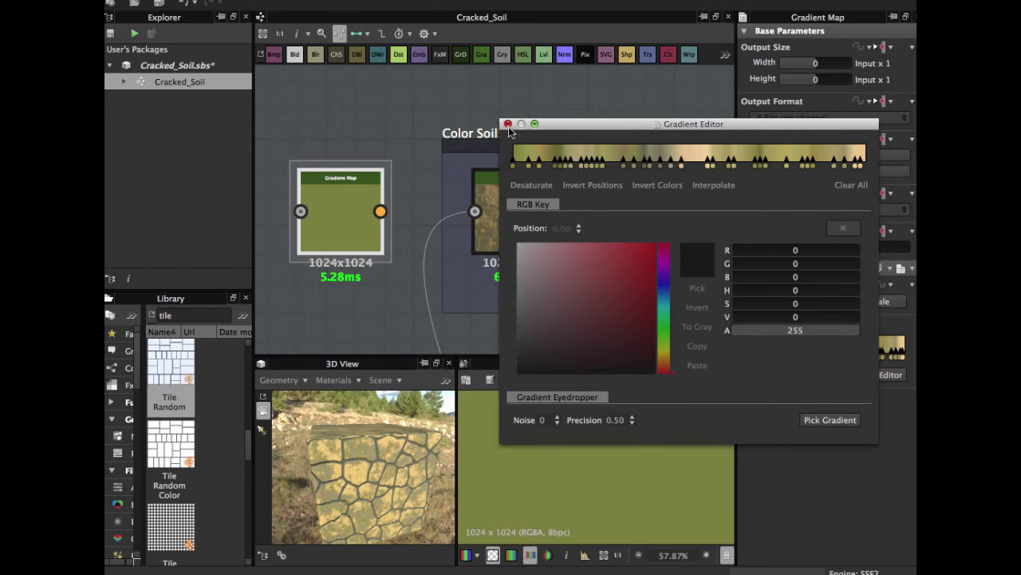
left_click(509, 125)
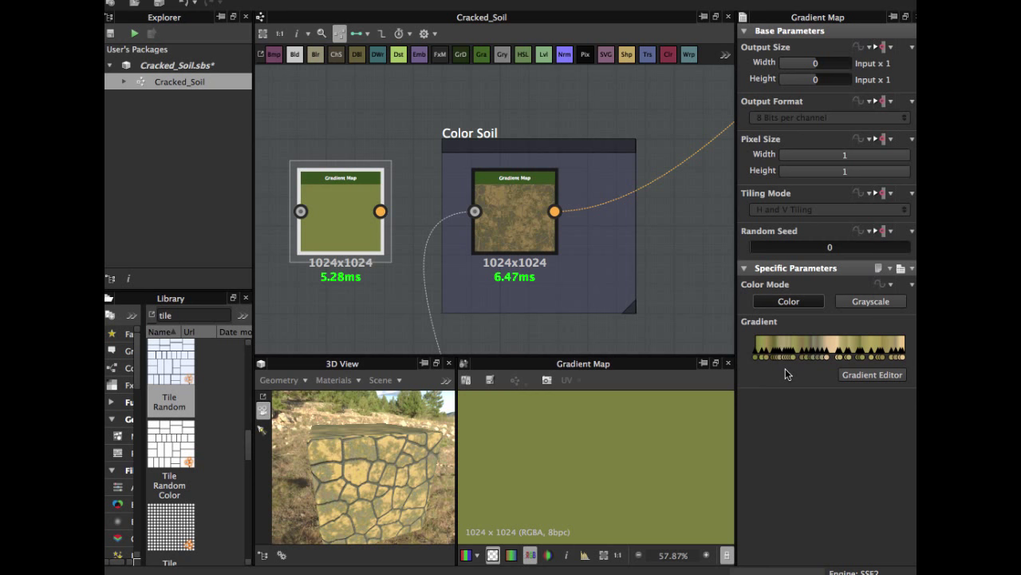
left_click(871, 374)
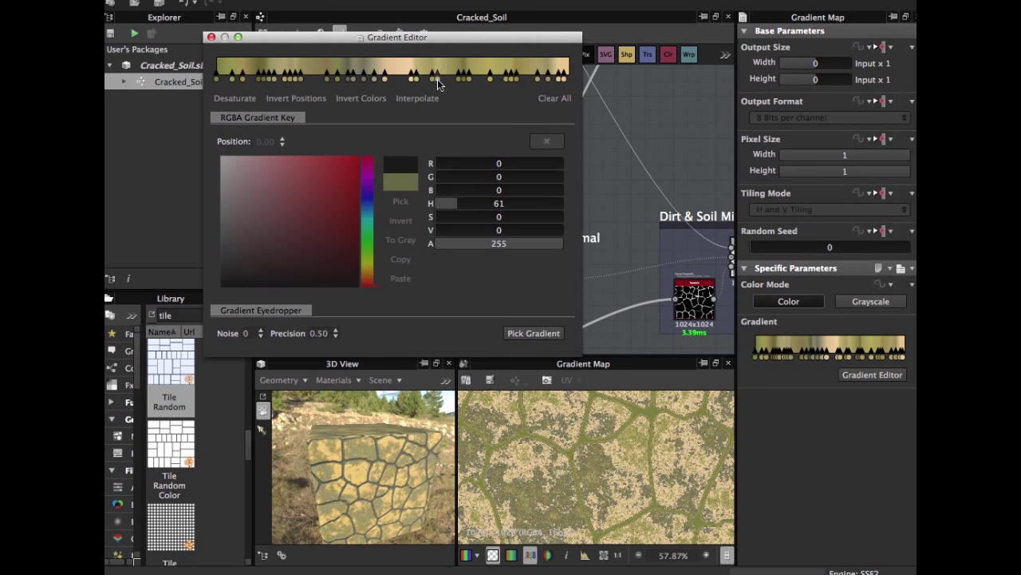
Rework the gradient keys toward olive and sandy yellow tones with interpolation between keys
left_click(434, 78)
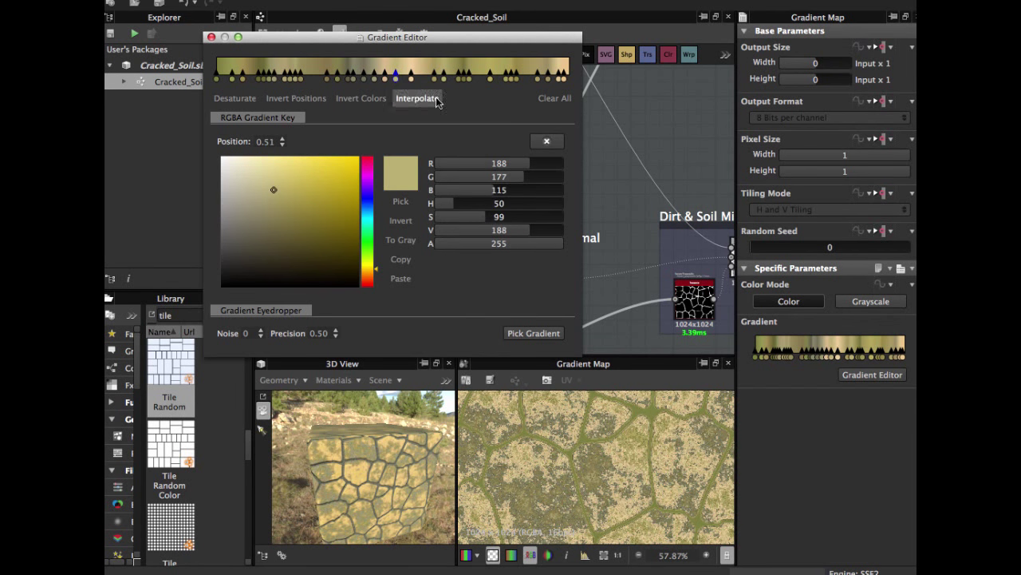
left_click(520, 77)
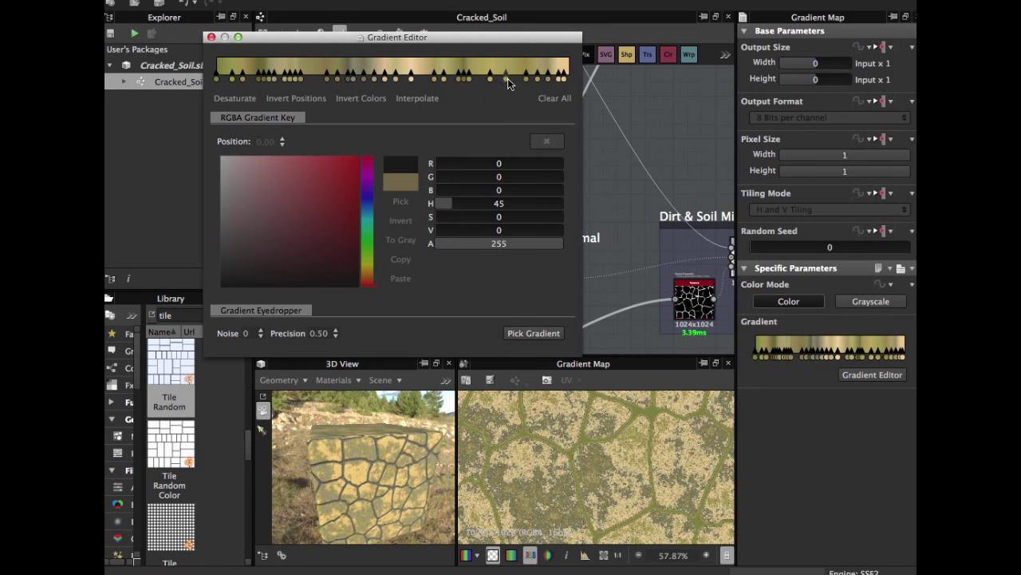
left_click(476, 76)
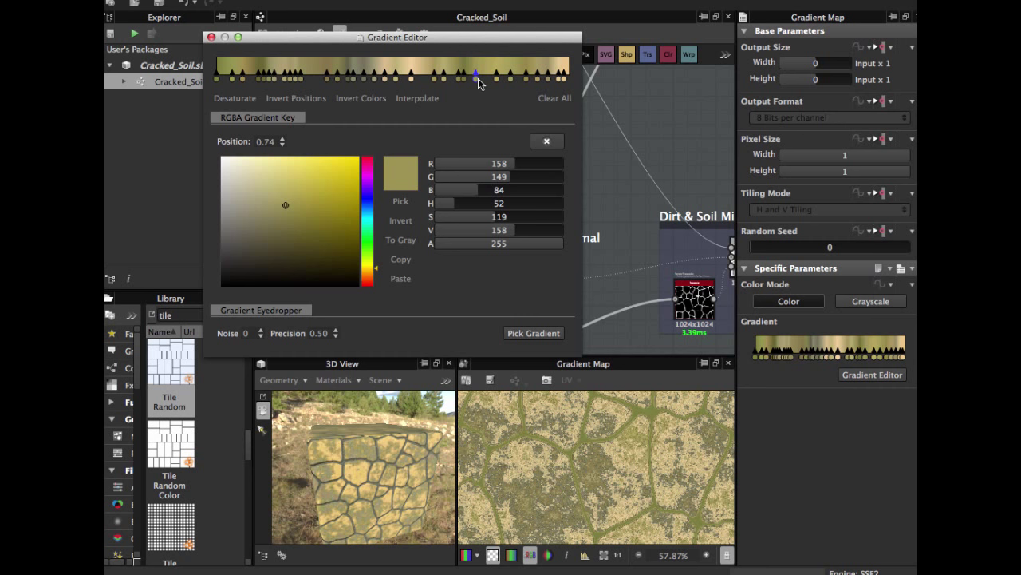
left_click_drag(476, 77, 482, 77)
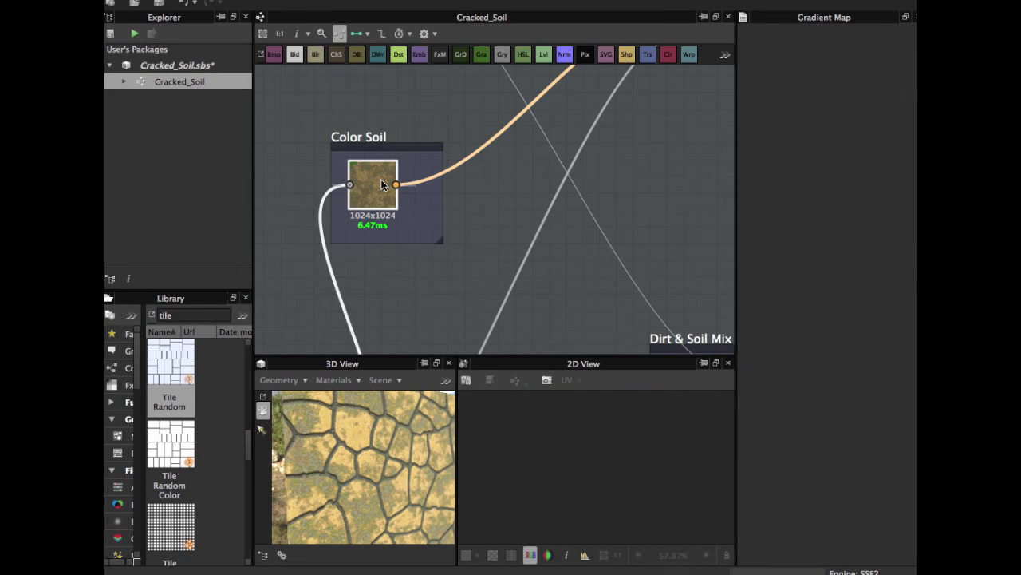
Review the dirt Gradient Map, its HSL adjustment and the Directional Warp mask feeding the colour blend
left_click(373, 185)
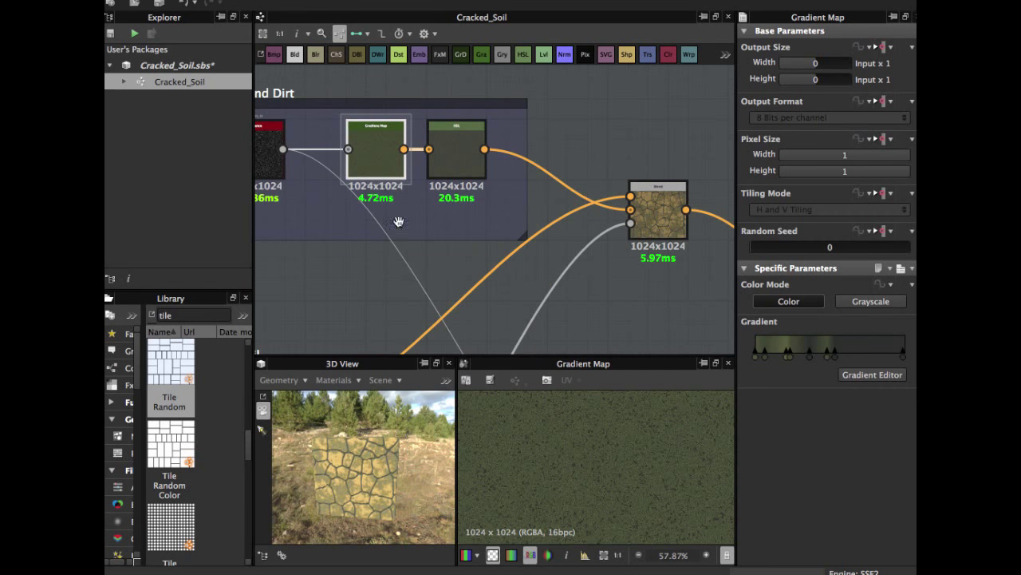
left_click(456, 160)
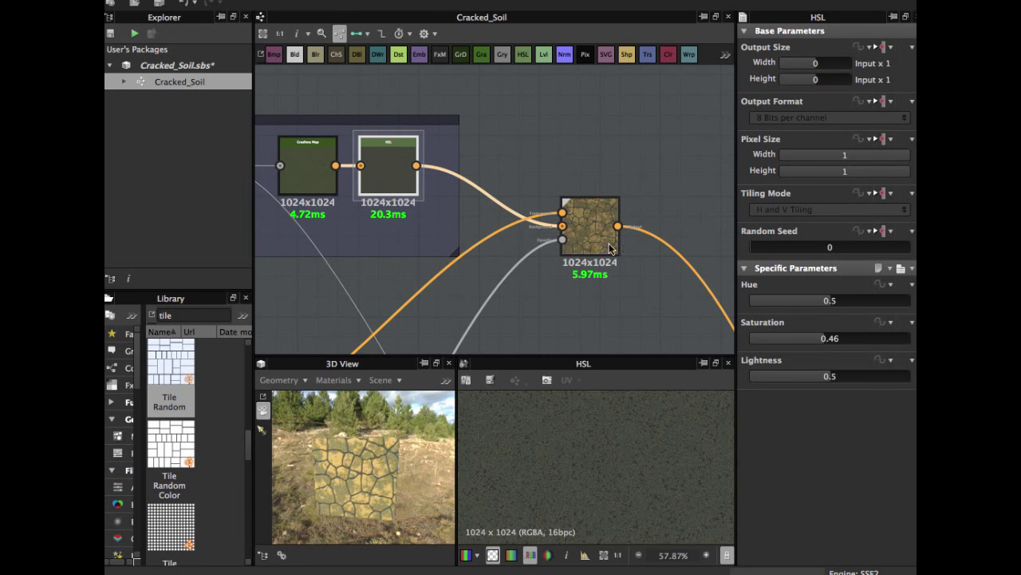
left_click(589, 227)
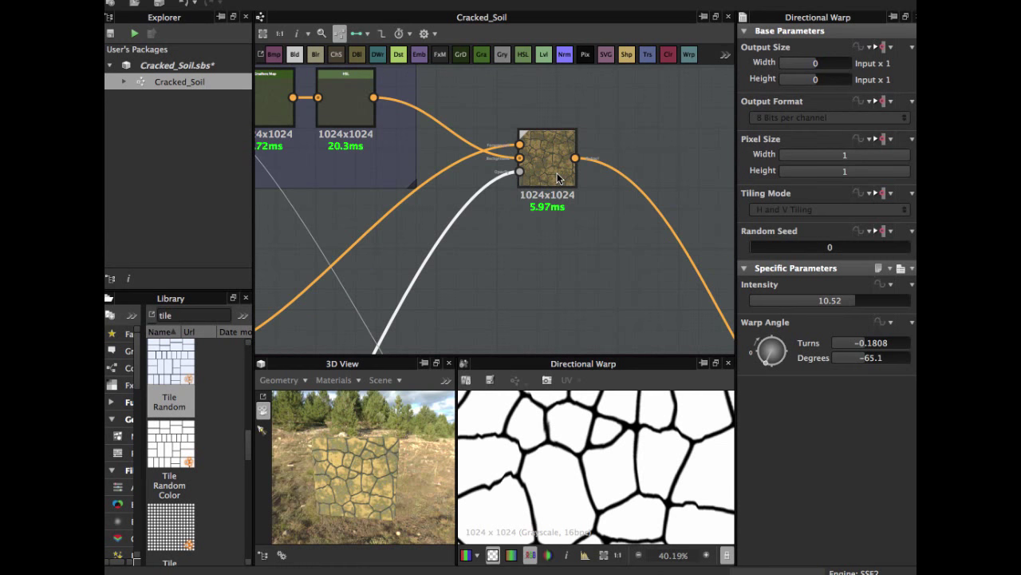
Test the Min (Darken) blend opacity up to ~0.53, settle on 0.1, and view the inverted crack mask
left_click(545, 156)
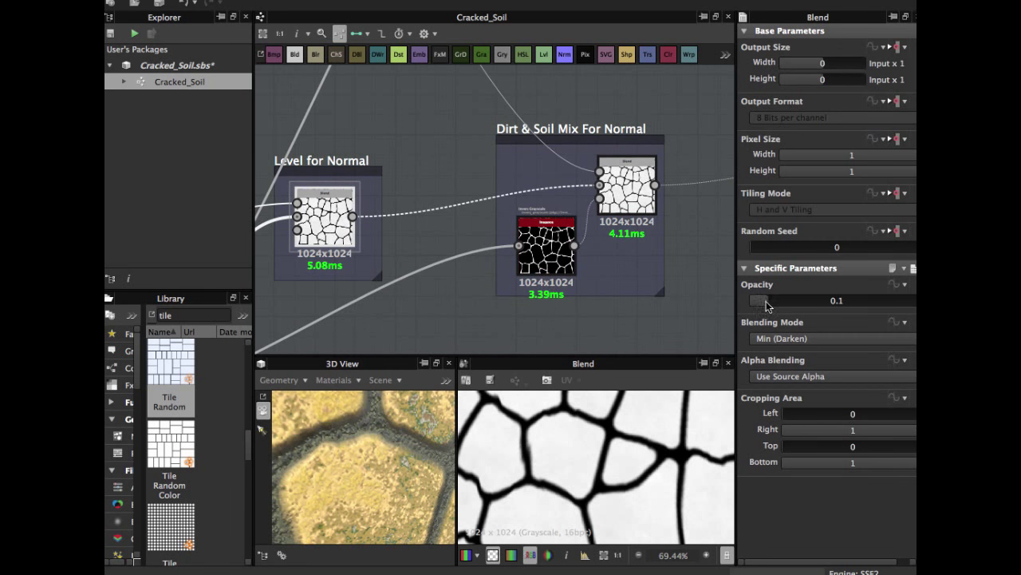
left_click_drag(762, 300, 778, 300)
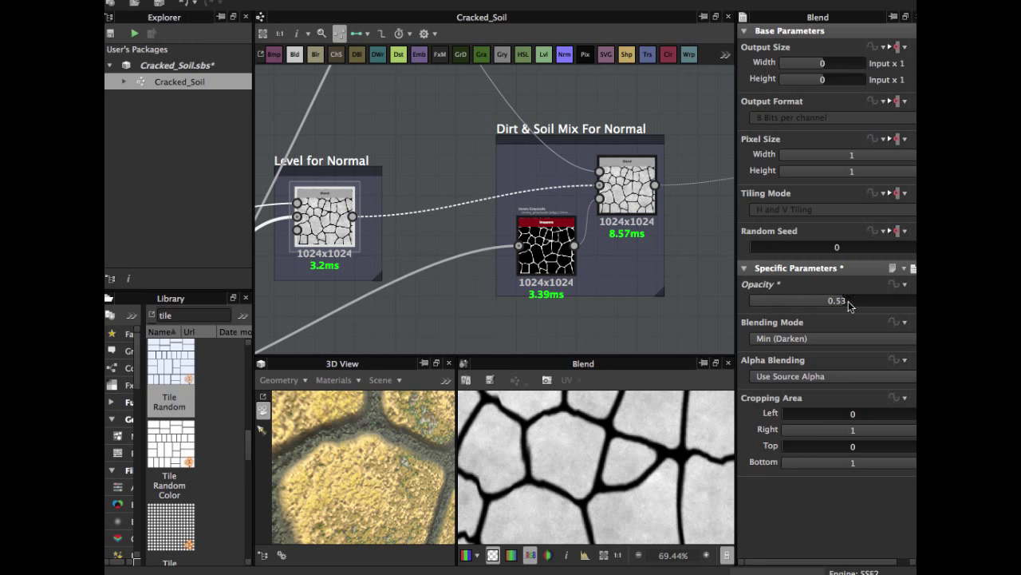
left_click_drag(830, 300, 760, 300)
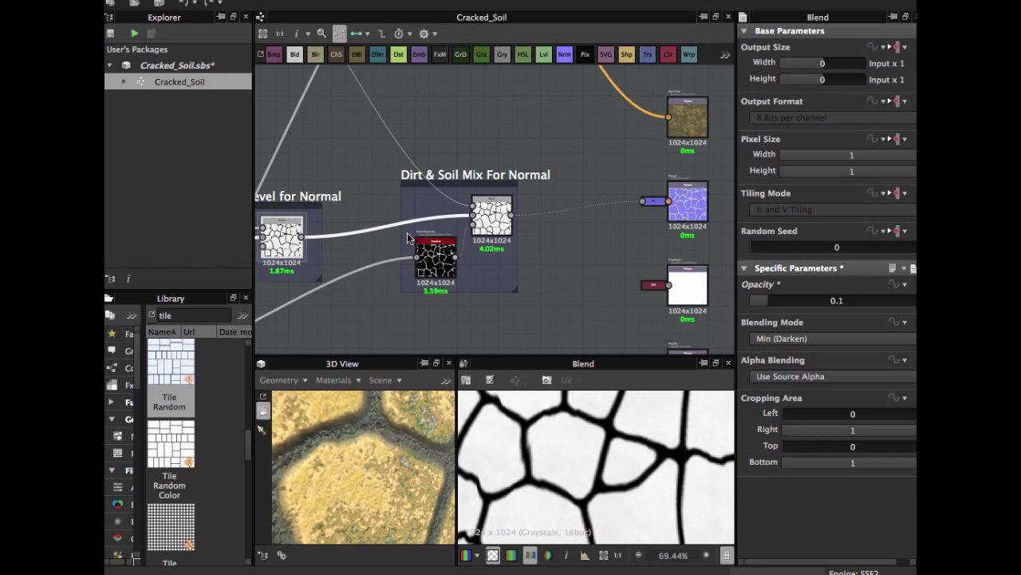
left_click(433, 279)
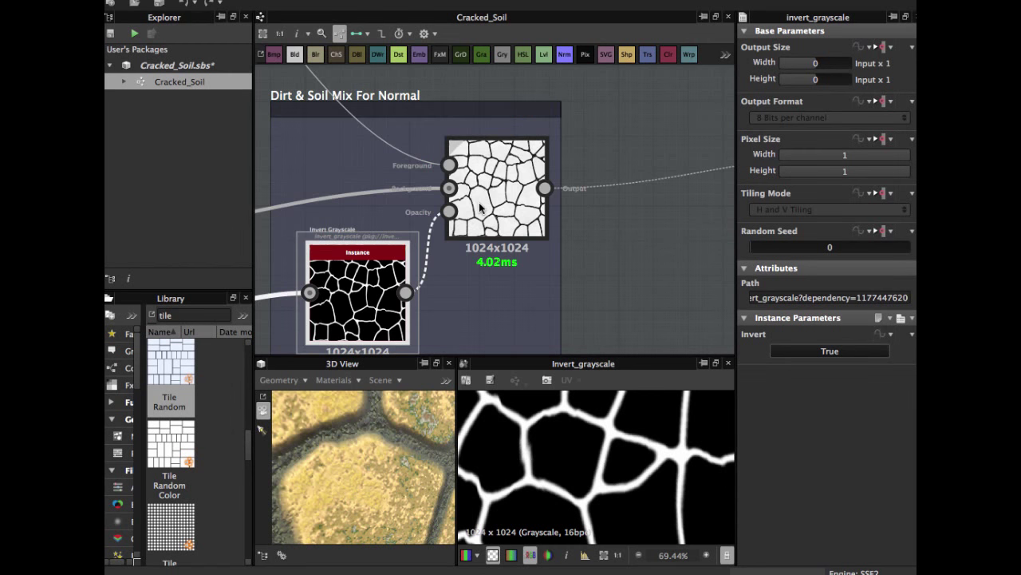
Wire white and black Grayscale Uniform Color nodes into their Output nodes
left_click(495, 188)
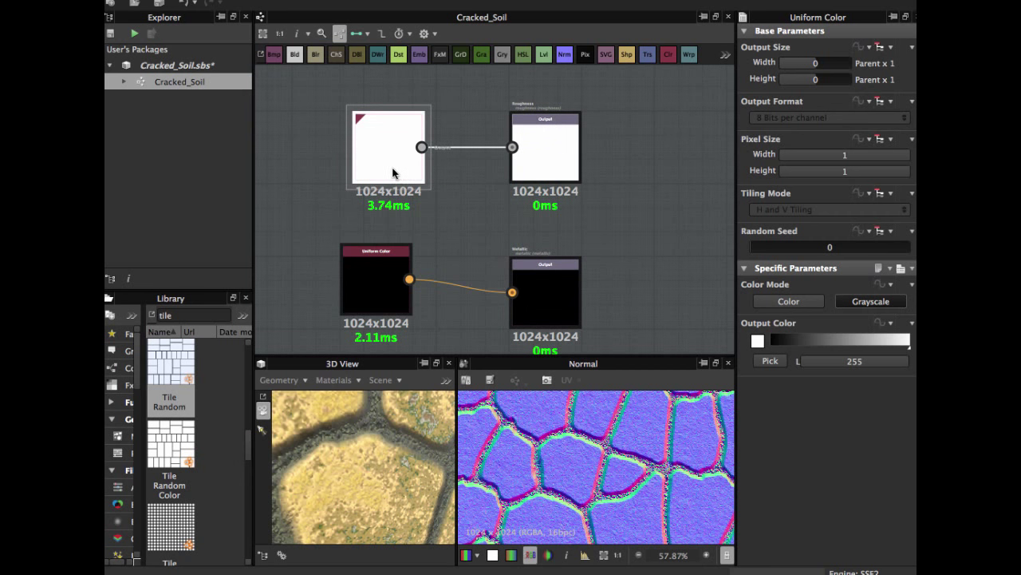
left_click(377, 279)
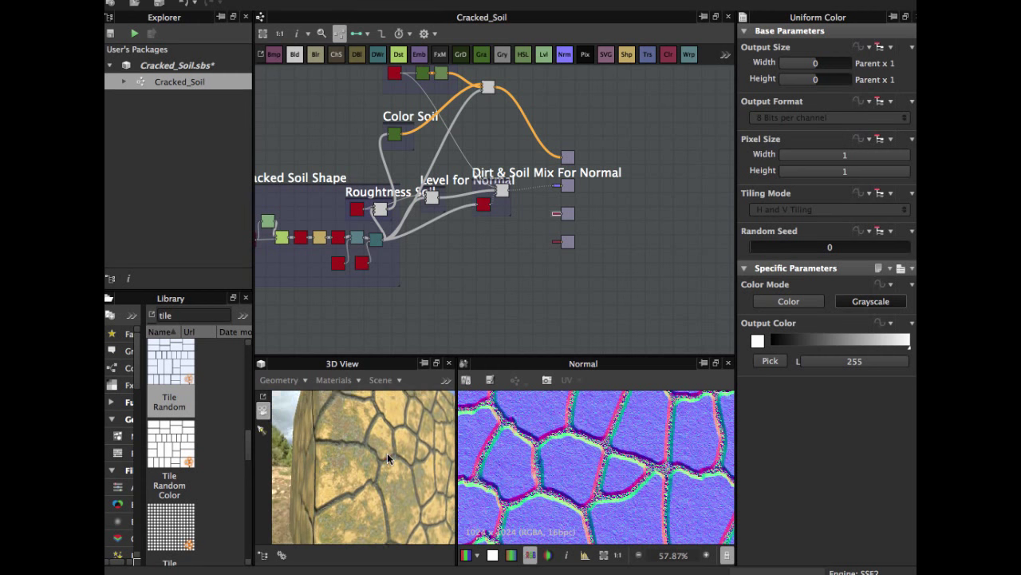
left_click_drag(391, 460, 380, 482)
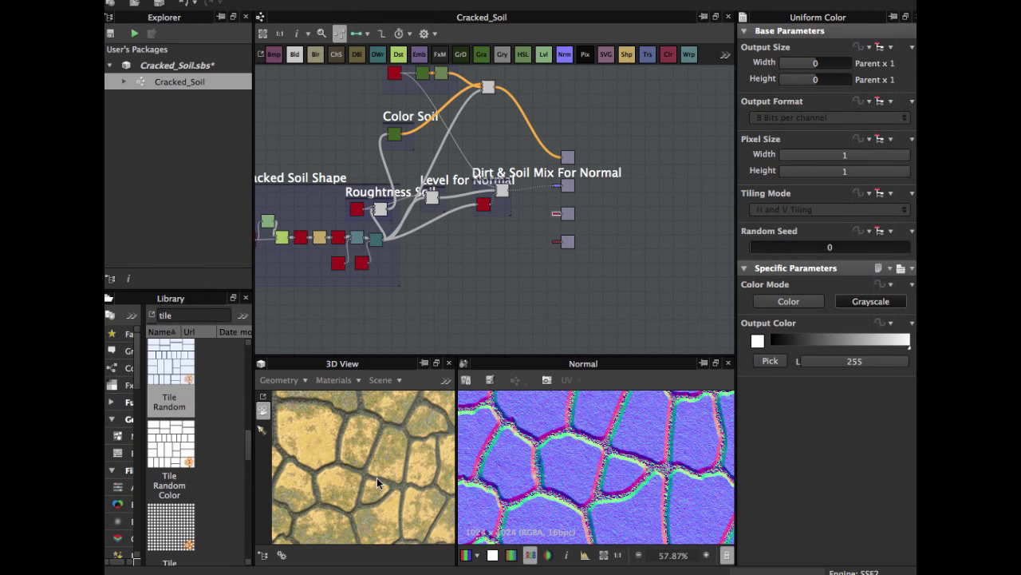